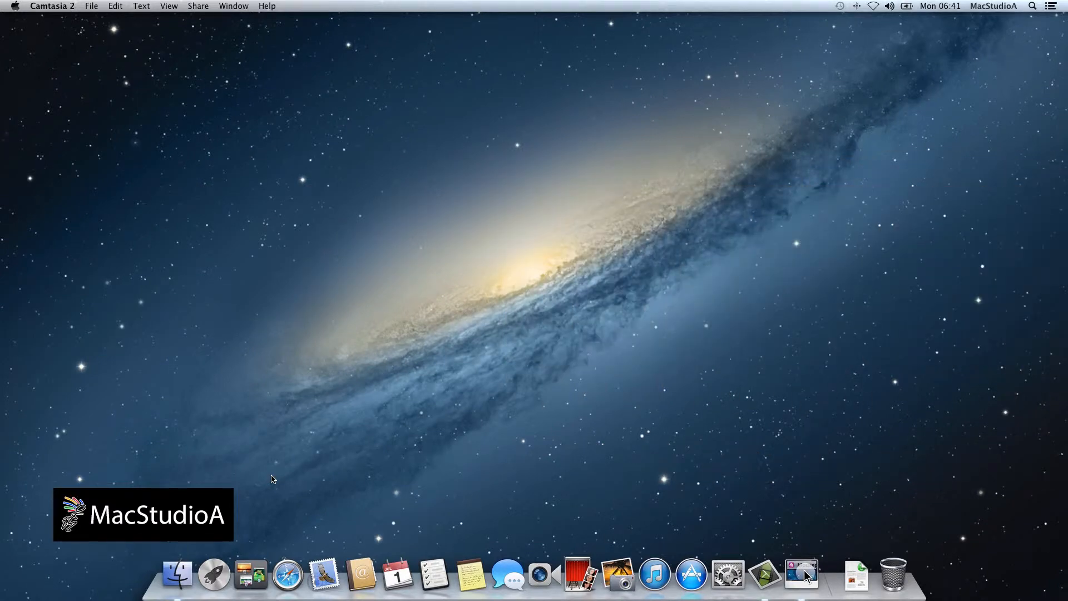
pyautogui.moveTo(218, 576)
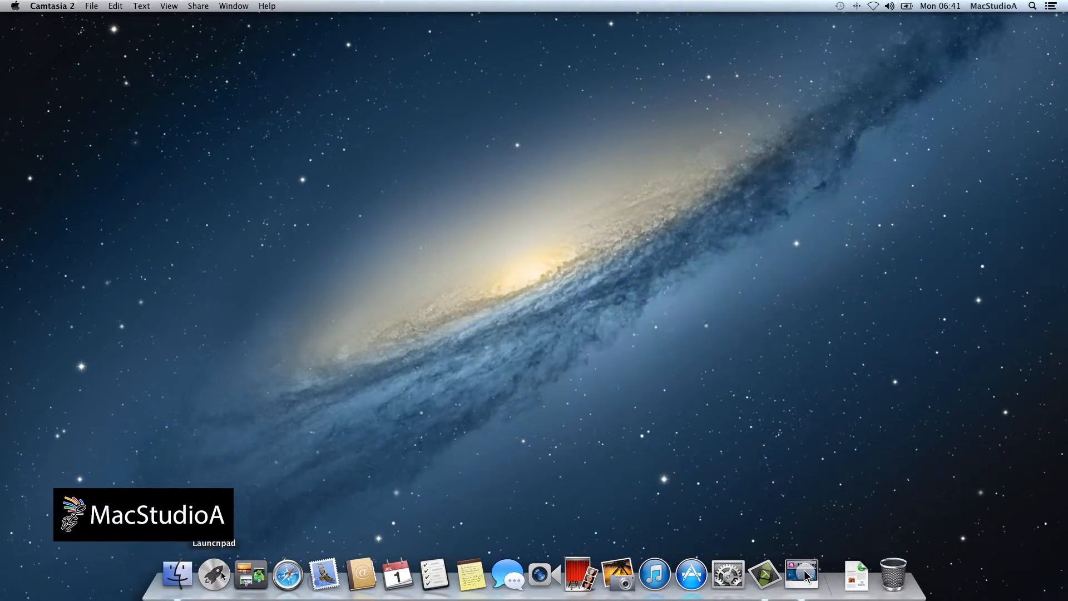
# - Launch Grab from Launchpad's Other folder of utilities
pyautogui.click(212, 578)
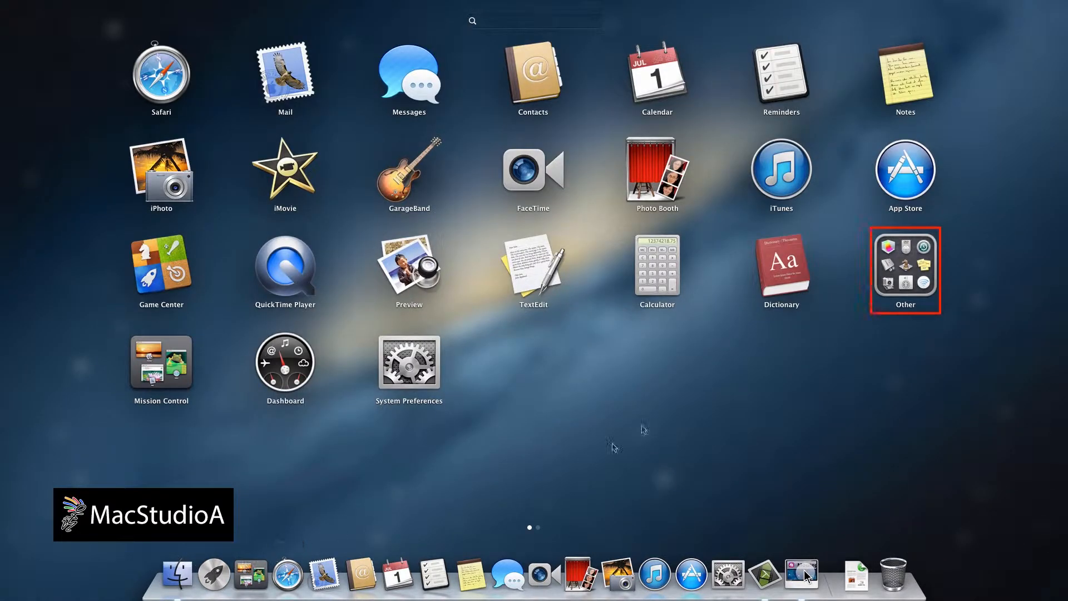
pyautogui.click(906, 271)
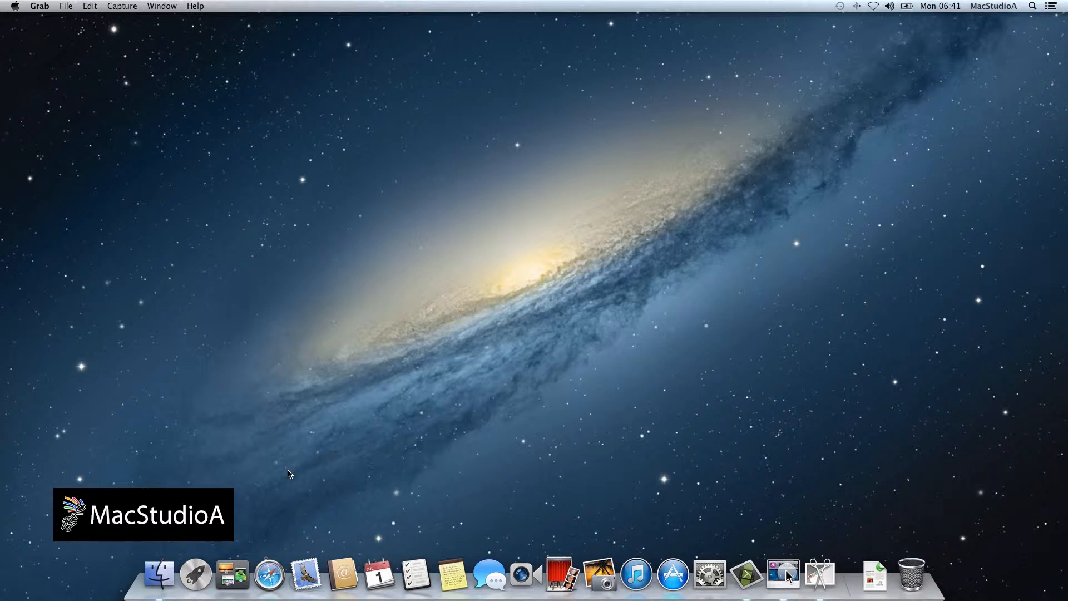
pyautogui.moveTo(193, 181)
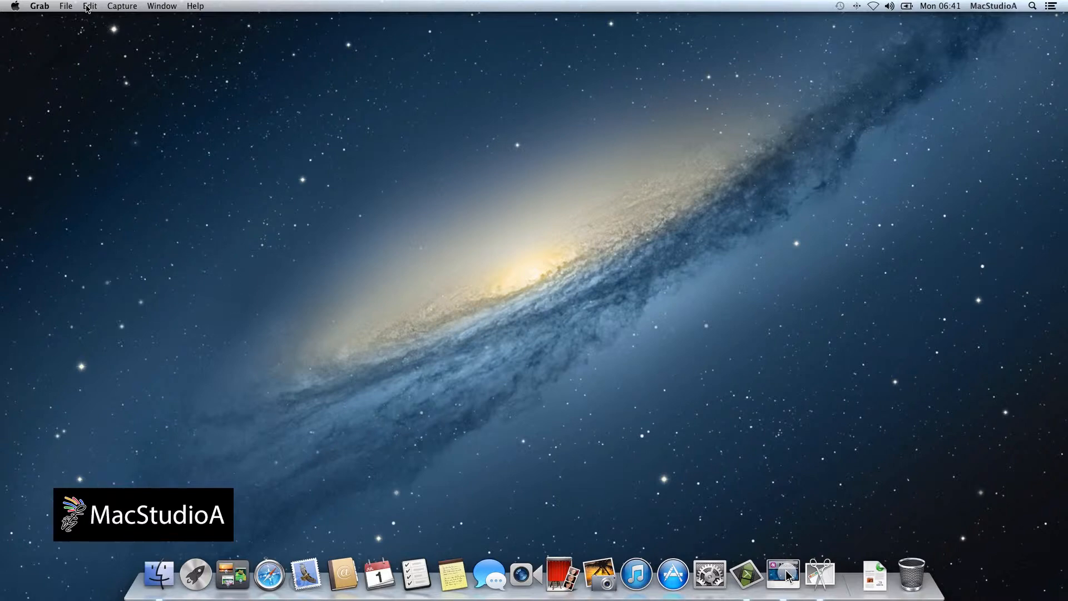
# - Show Grab's Image Inspector and its Preferences with the Pointer Type options
pyautogui.click(89, 5)
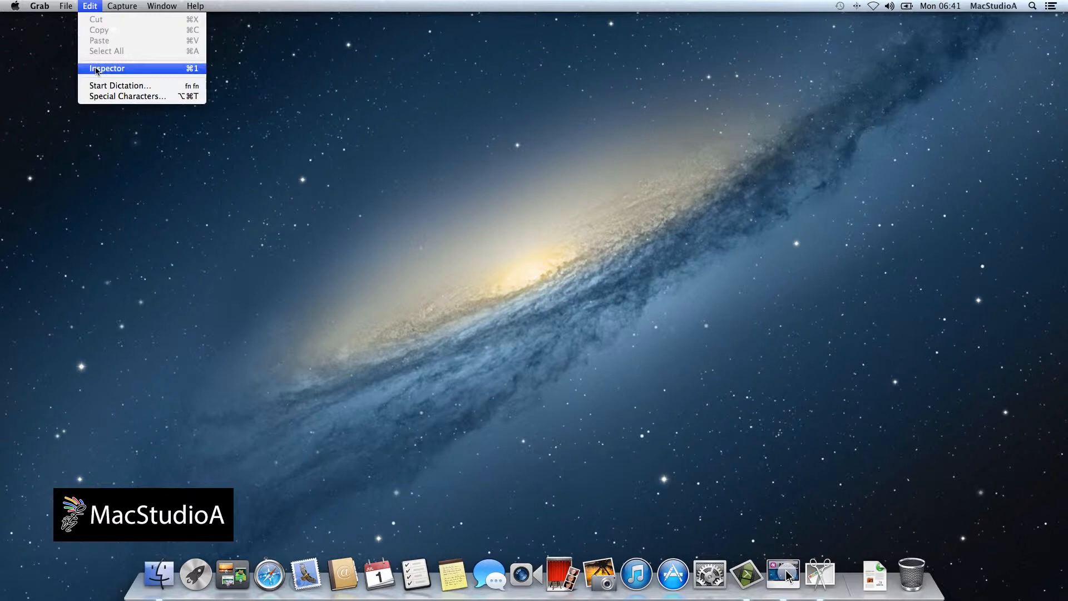
pyautogui.click(107, 68)
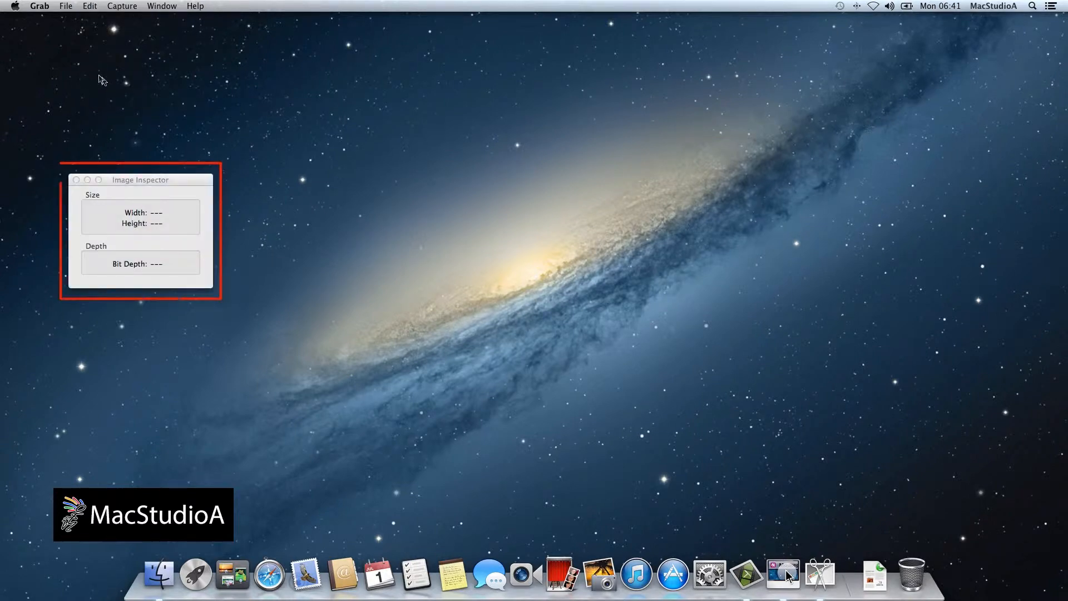
pyautogui.click(39, 6)
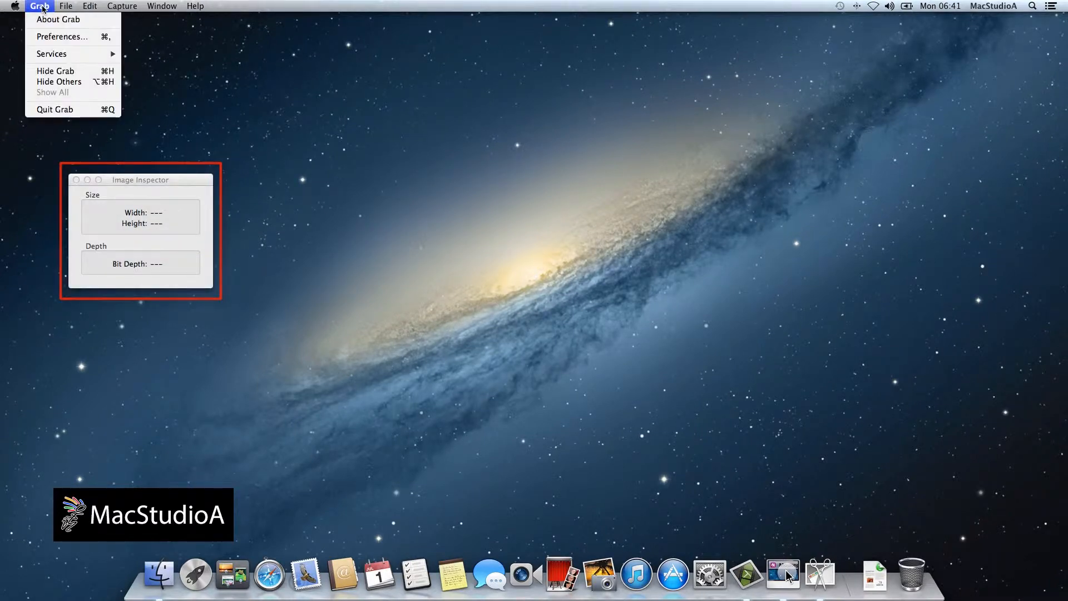
pyautogui.click(55, 38)
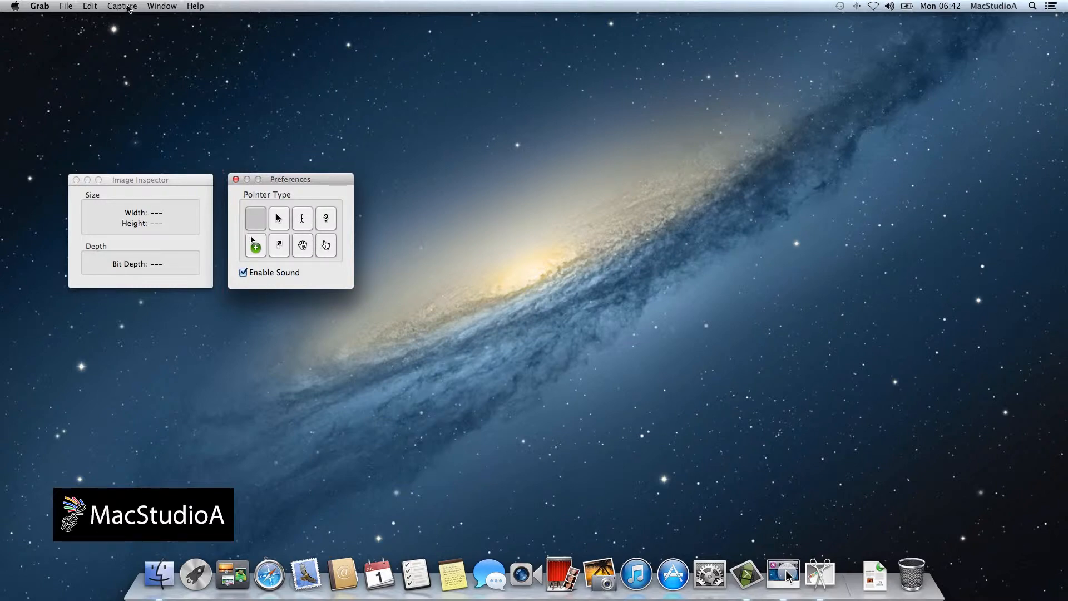
# - Review the Capture menu's Selection, Window, Screen and Timed Screen modes
pyautogui.click(122, 5)
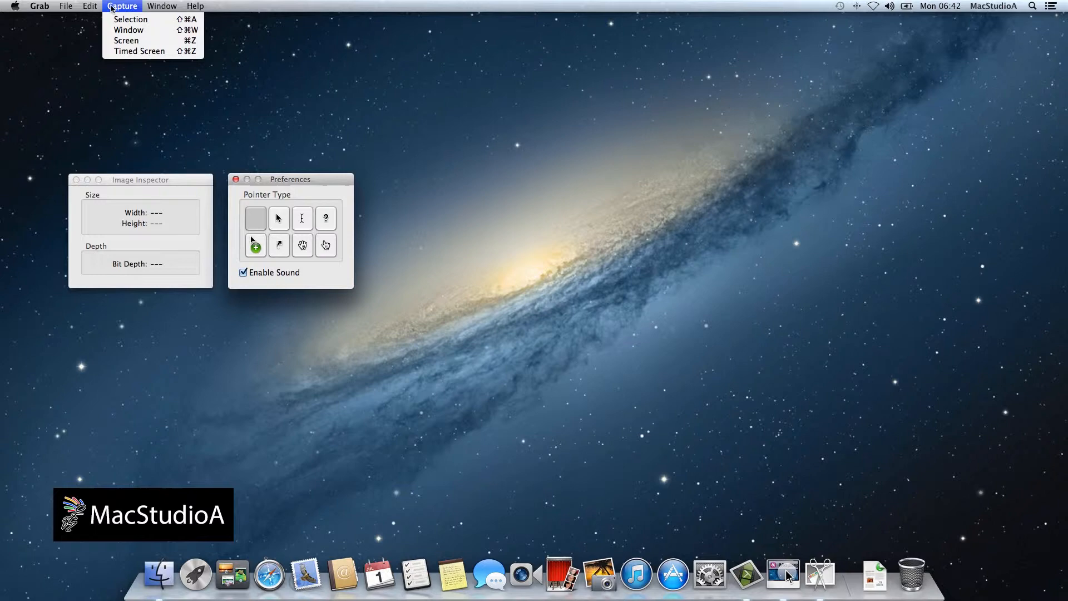
pyautogui.moveTo(131, 19)
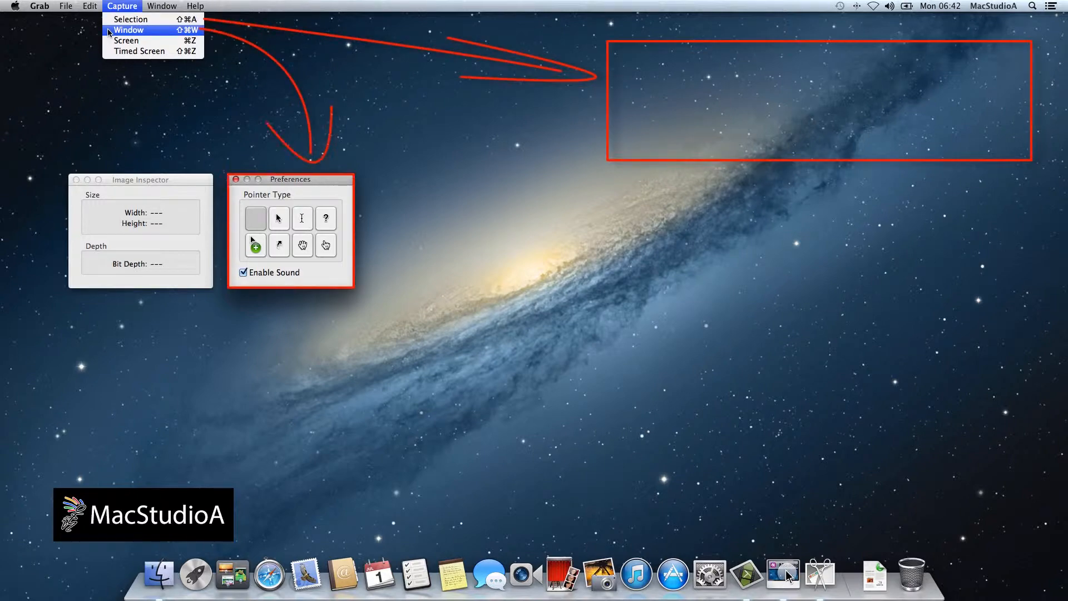
pyautogui.moveTo(139, 51)
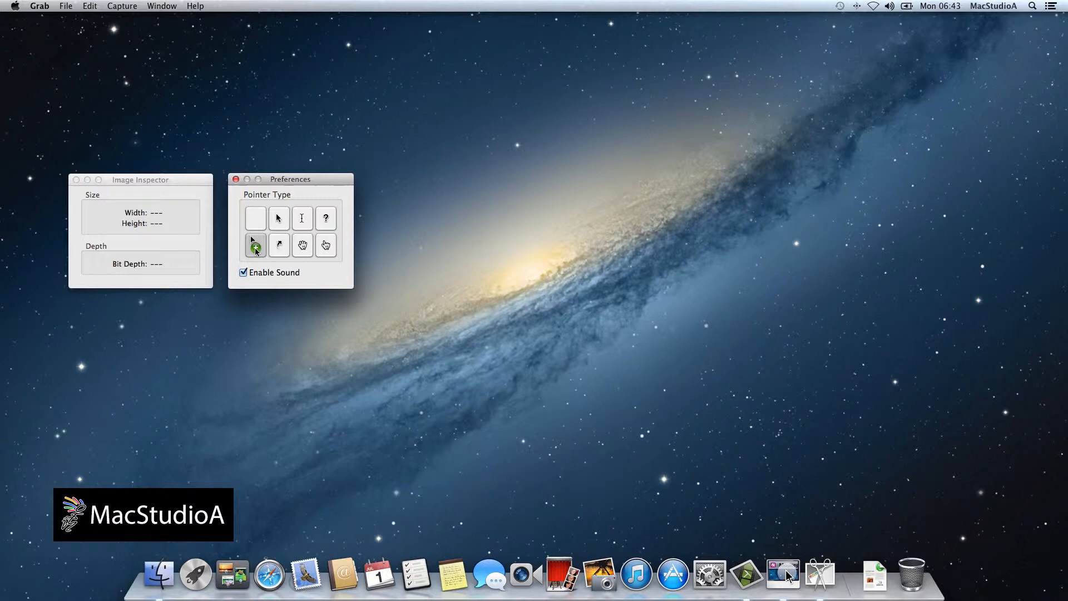
# - Start a Timed Screen capture so the Dashboard widget gallery is captured
pyautogui.click(123, 6)
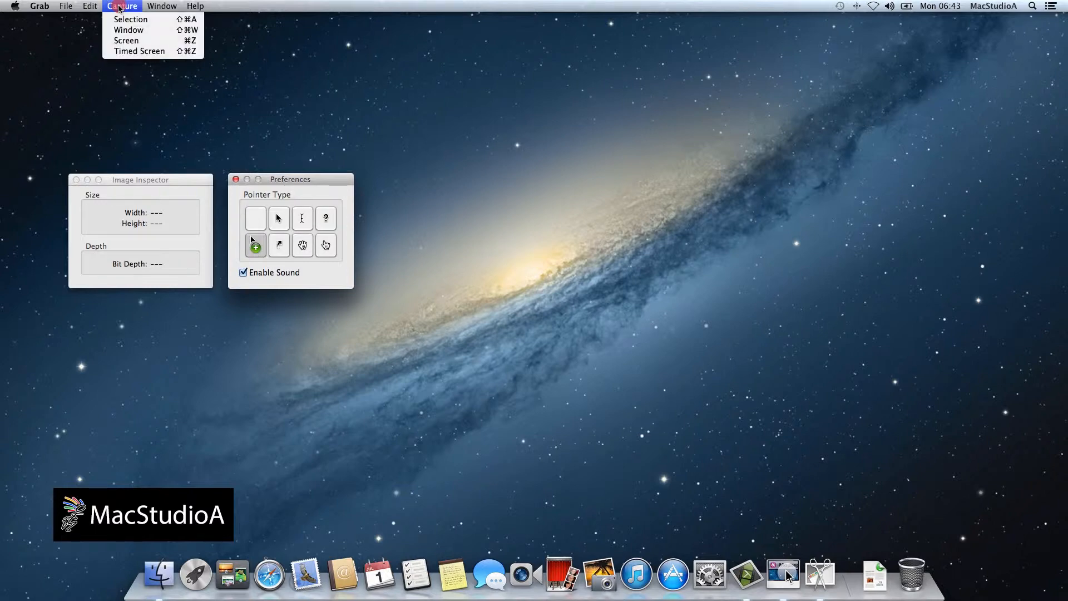
pyautogui.click(139, 51)
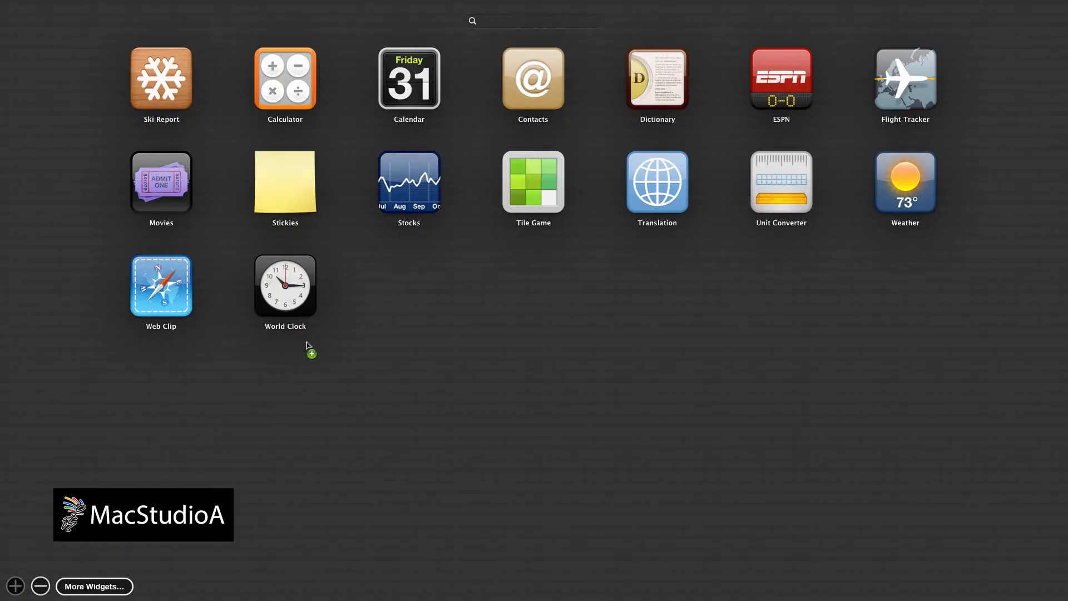
pyautogui.moveTo(308, 342)
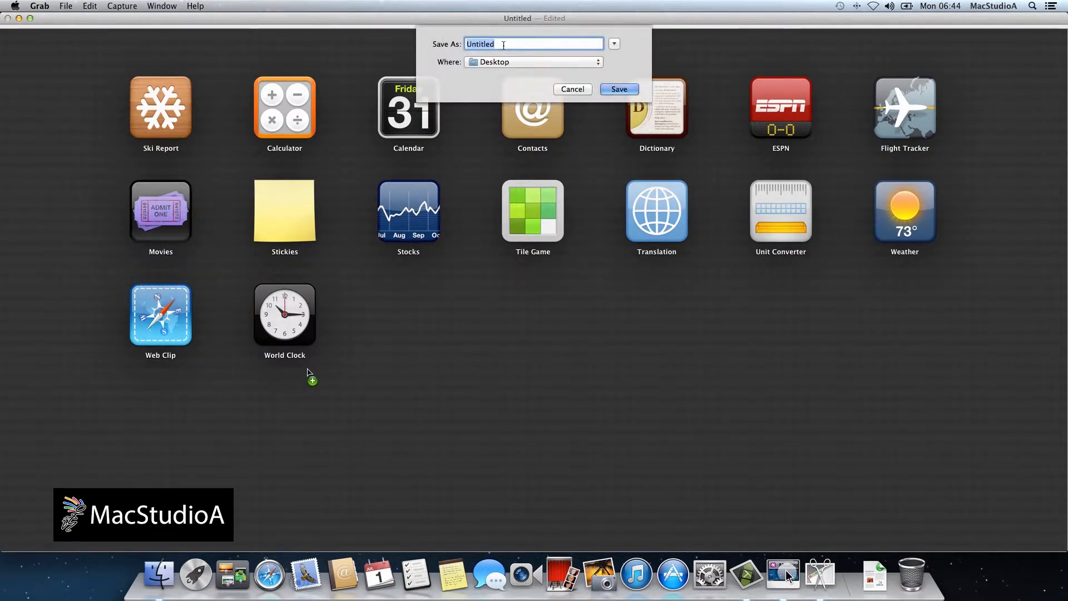
# - Save the timed capture to the Desktop as GrabTimedCapture1
pyautogui.write('C')
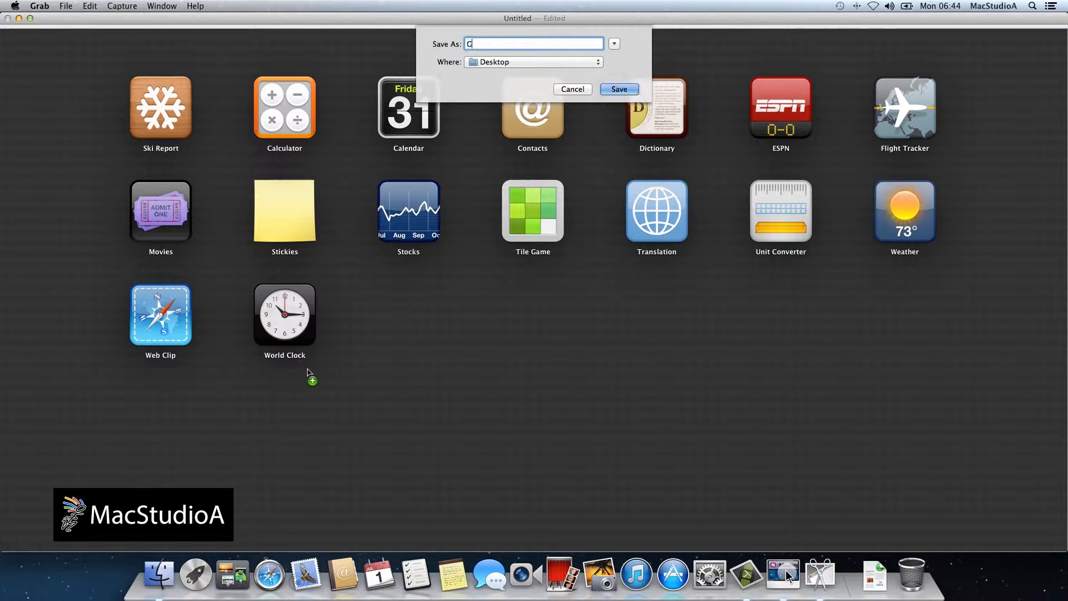
pyautogui.write('rabTimedC')
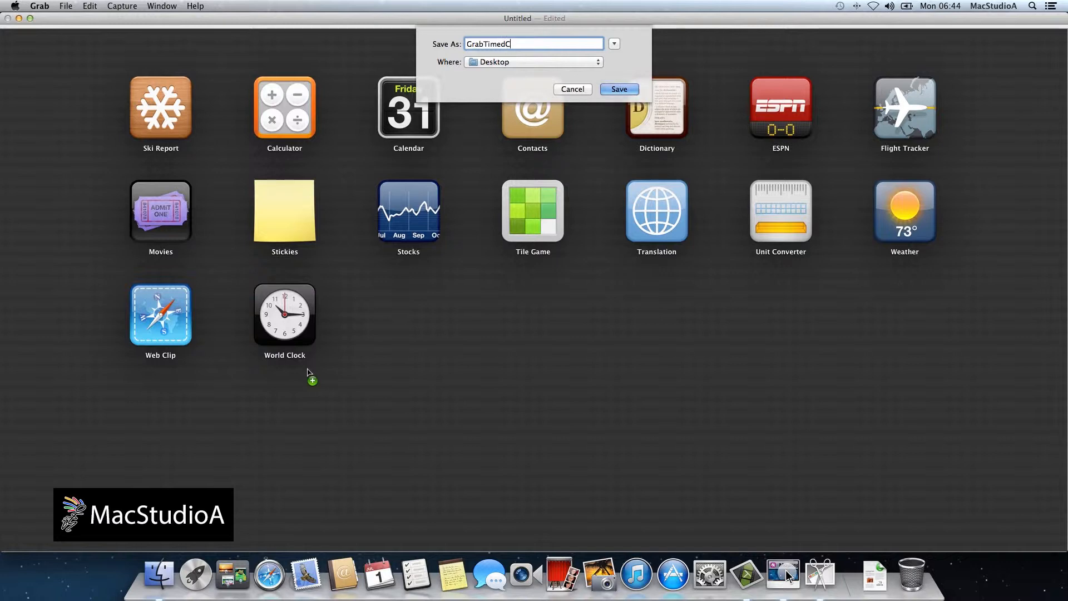
pyautogui.write('apture')
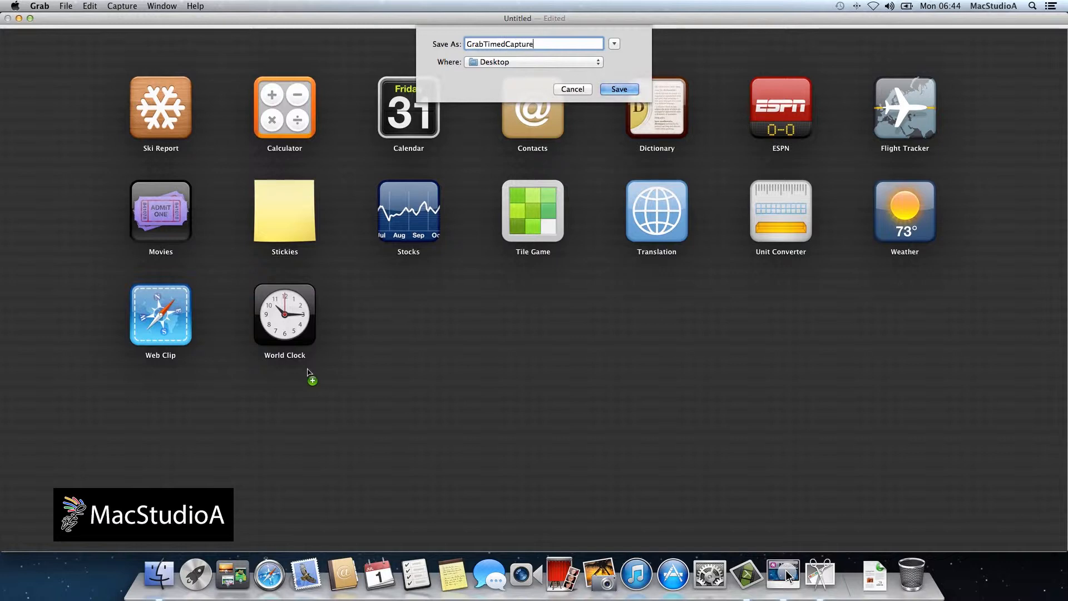
pyautogui.write('1')
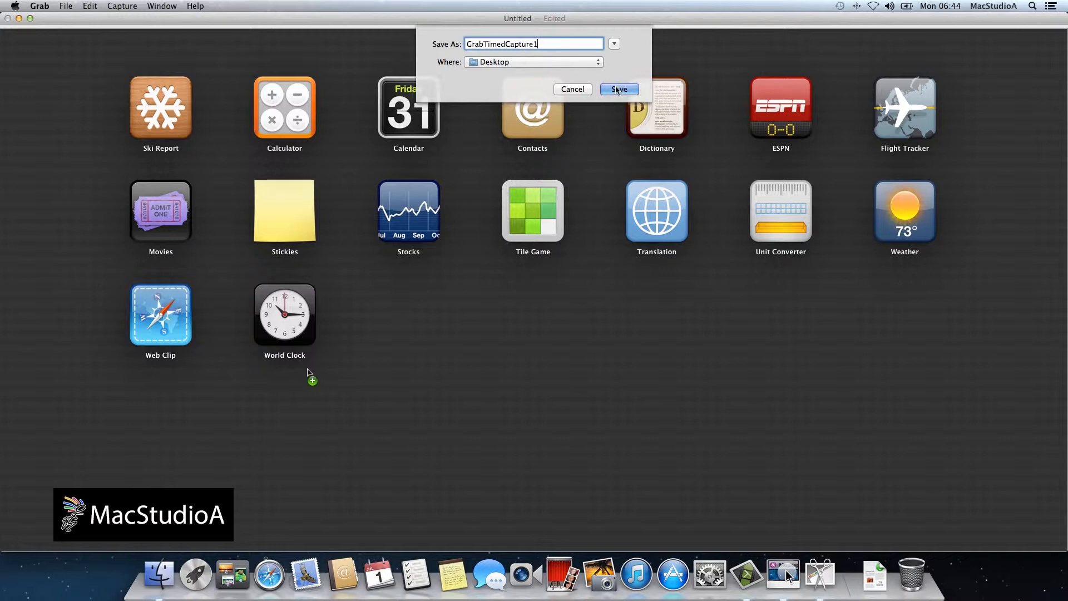
pyautogui.click(619, 89)
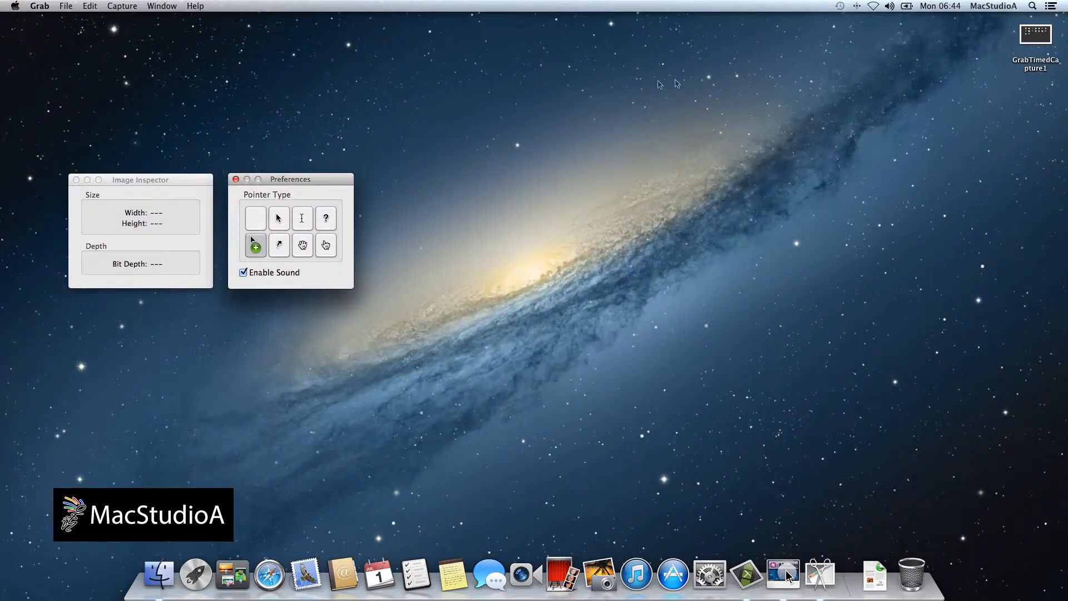
pyautogui.moveTo(905, 76)
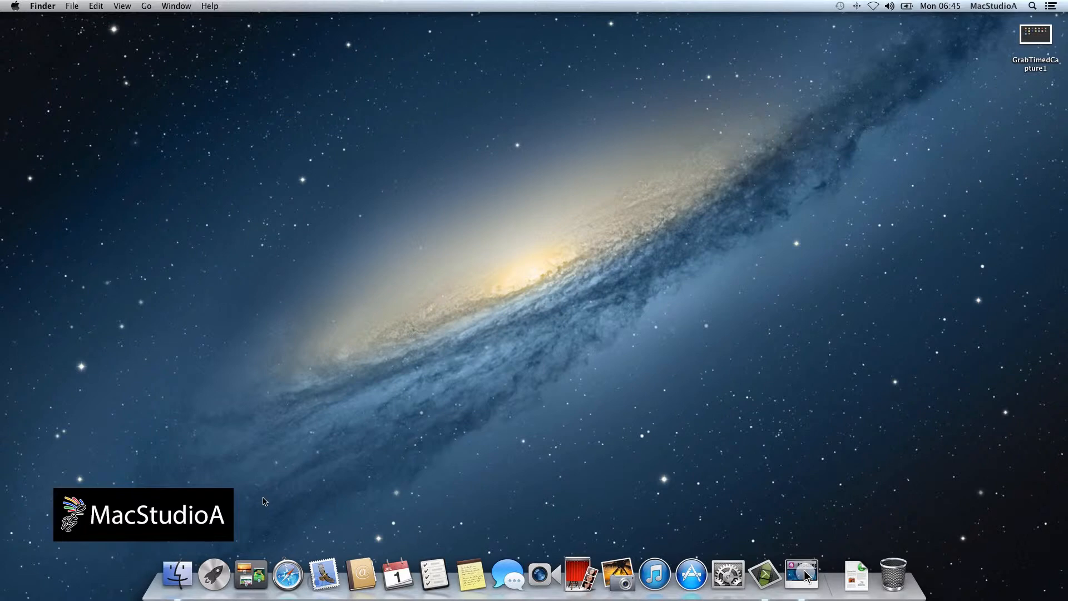
# - Quit Grab, leaving Finder frontmost with GrabTimedCapture1 on the Desktop
pyautogui.click(801, 583)
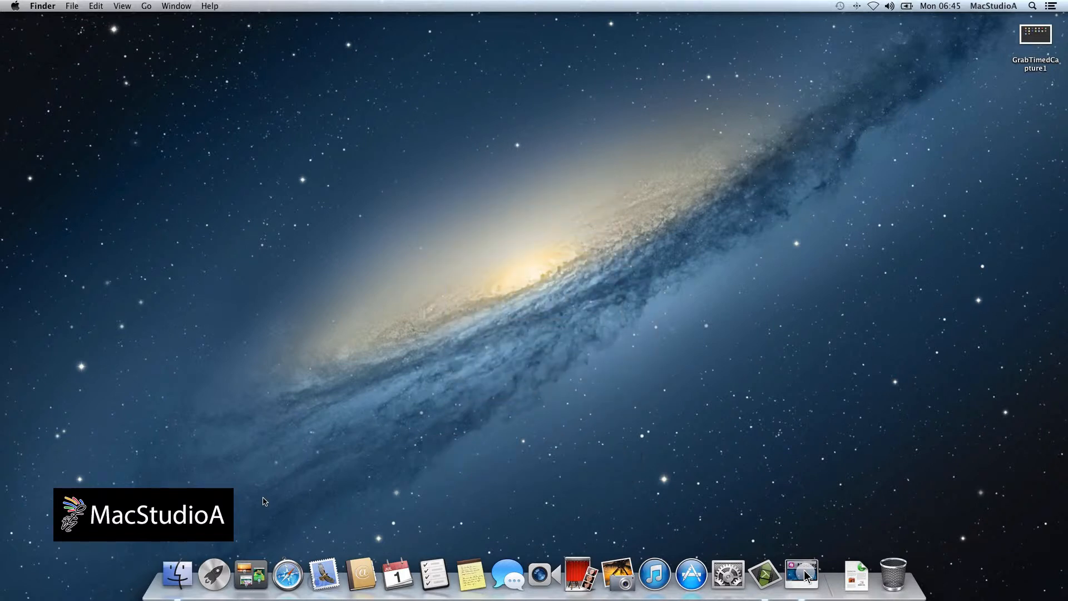
# - Launch Preview and start a From Selection screenshot
pyautogui.click(212, 575)
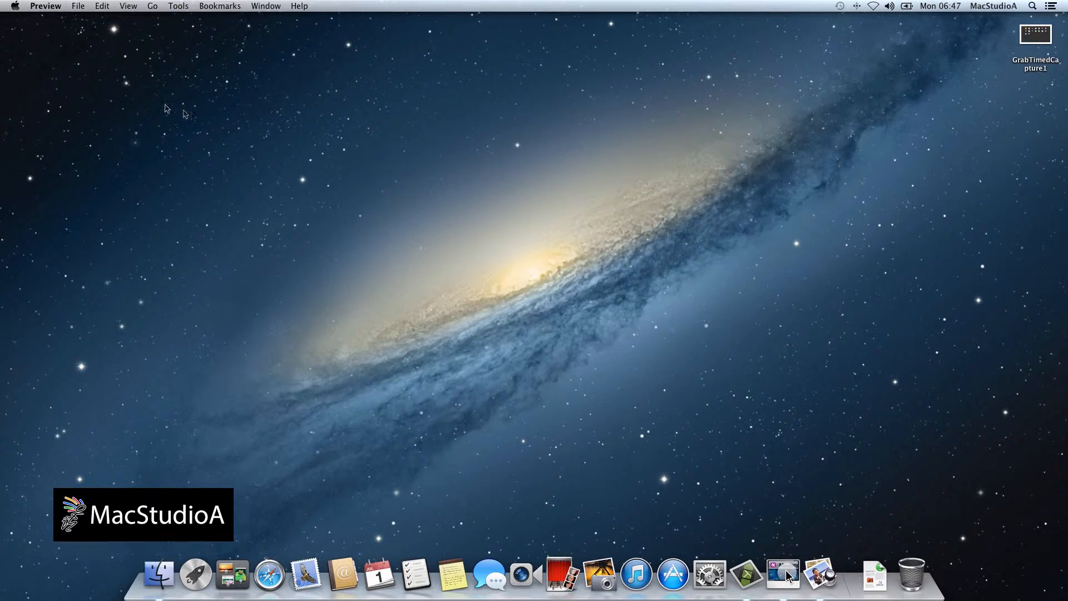
pyautogui.click(78, 6)
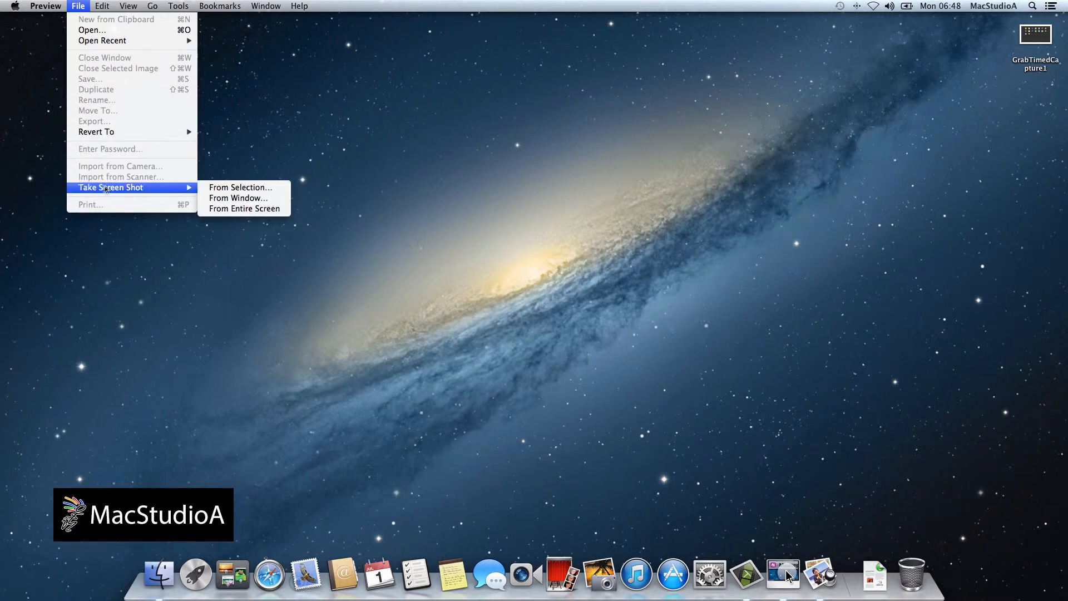
pyautogui.moveTo(240, 187)
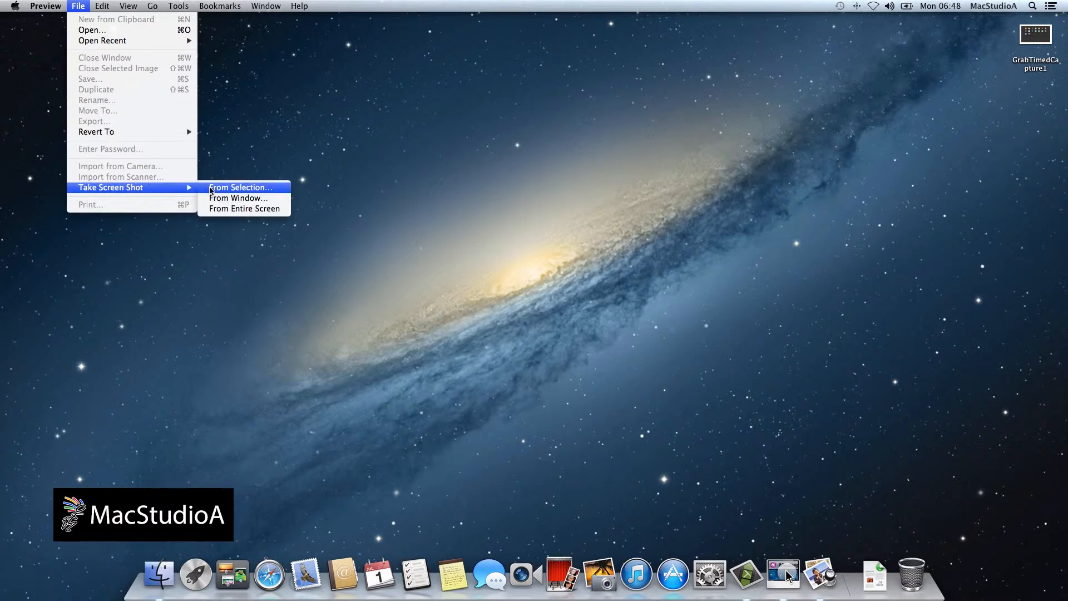
pyautogui.moveTo(209, 206)
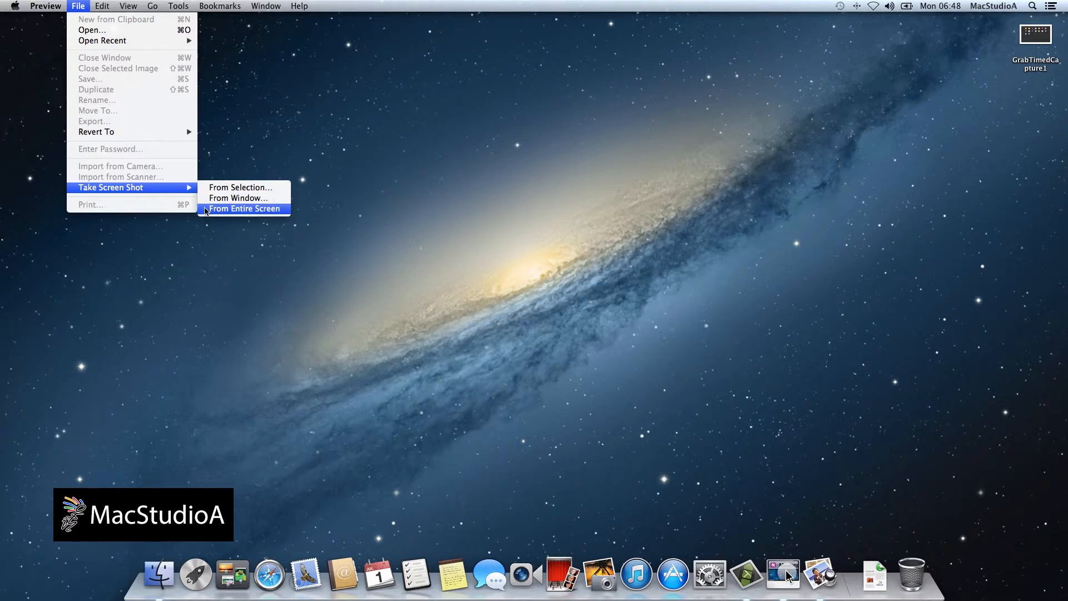
pyautogui.moveTo(240, 187)
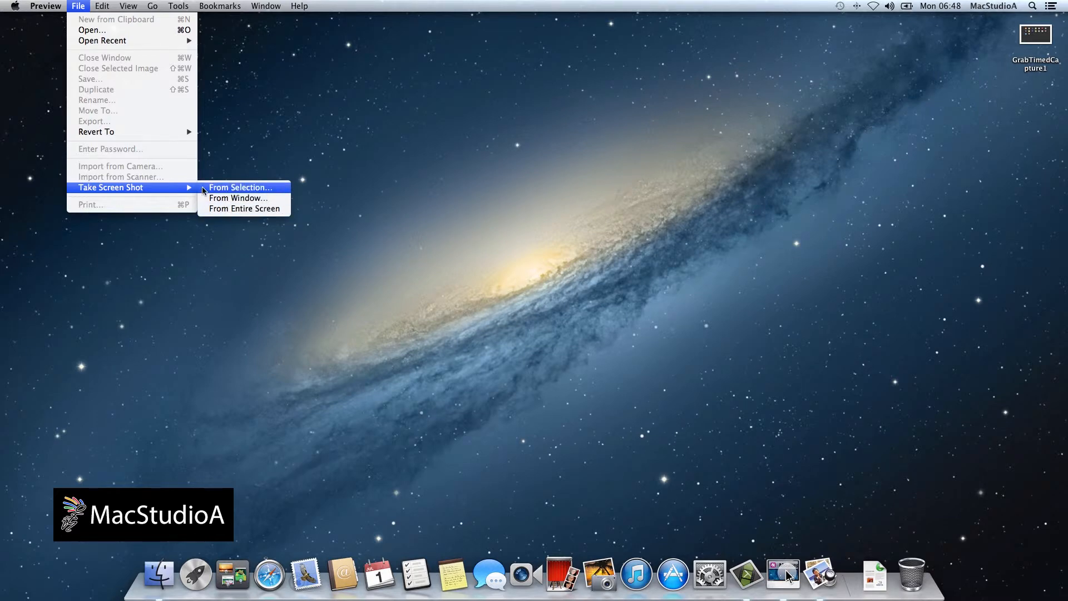
pyautogui.click(240, 187)
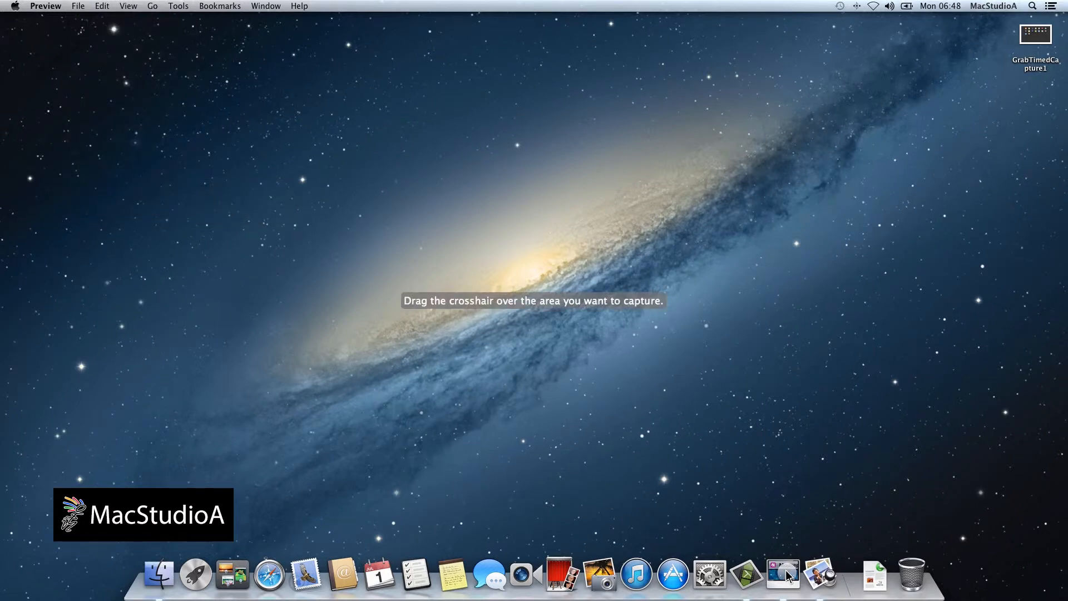
# - Drag out a wide strip across the middle of the desktop over the galaxy and GrabTimedCapture1 icon
pyautogui.moveTo(383, 333); pyautogui.dragTo(324, 260)
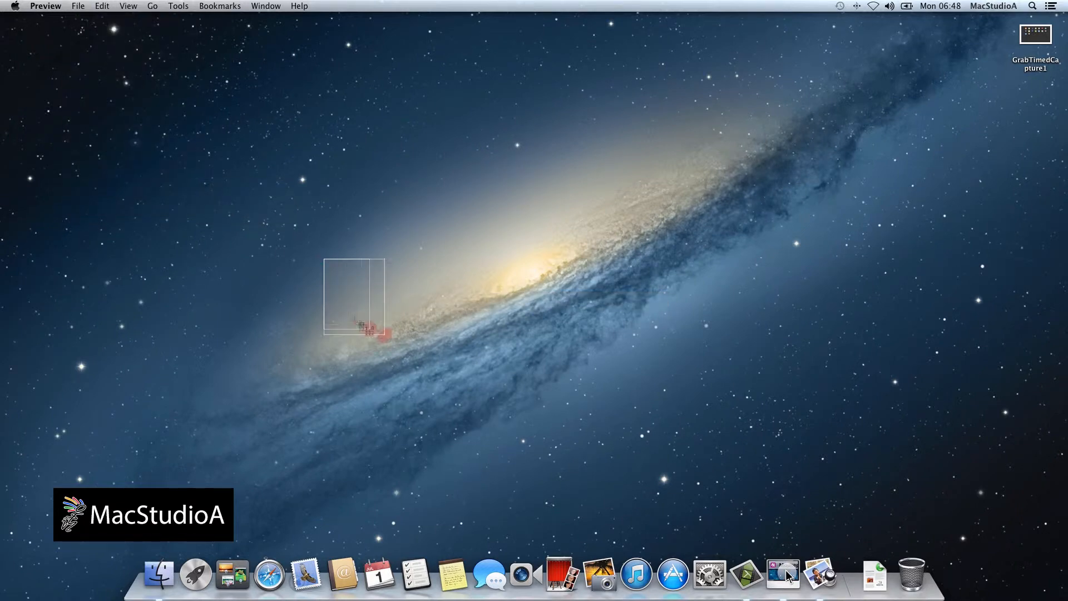
pyautogui.moveTo(384, 334); pyautogui.dragTo(636, 385)
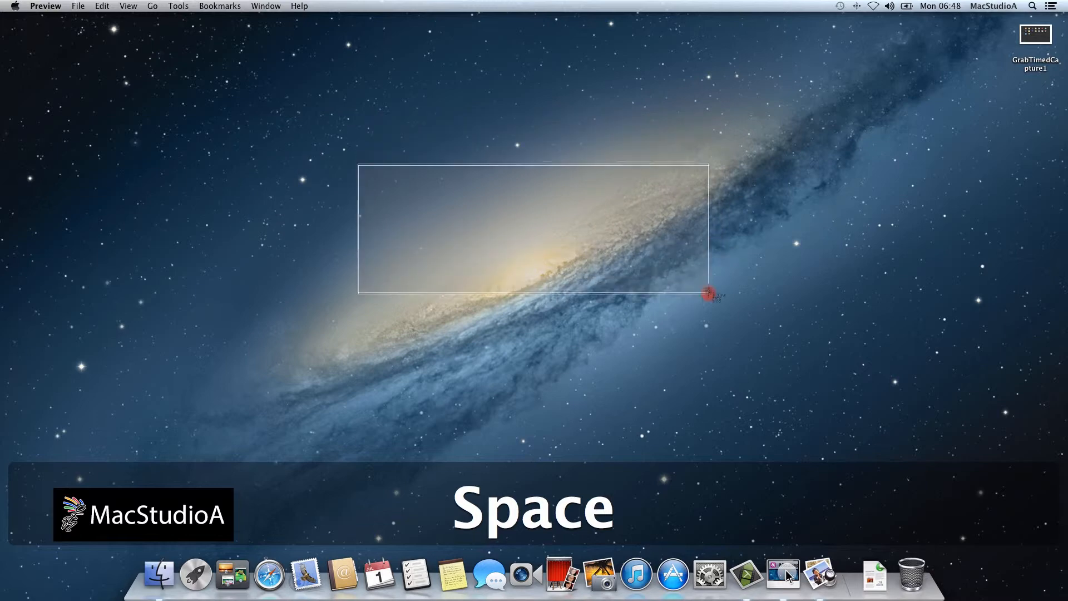
pyautogui.moveTo(707, 294); pyautogui.dragTo(707, 334)
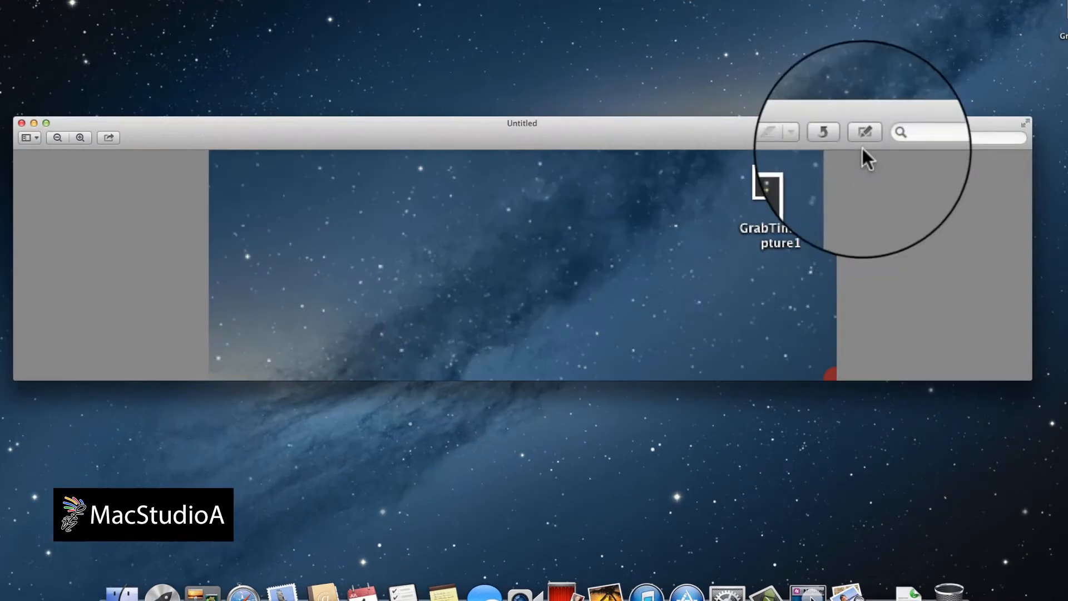
# - Show the annotation toolbar on the untitled capture
pyautogui.click(865, 132)
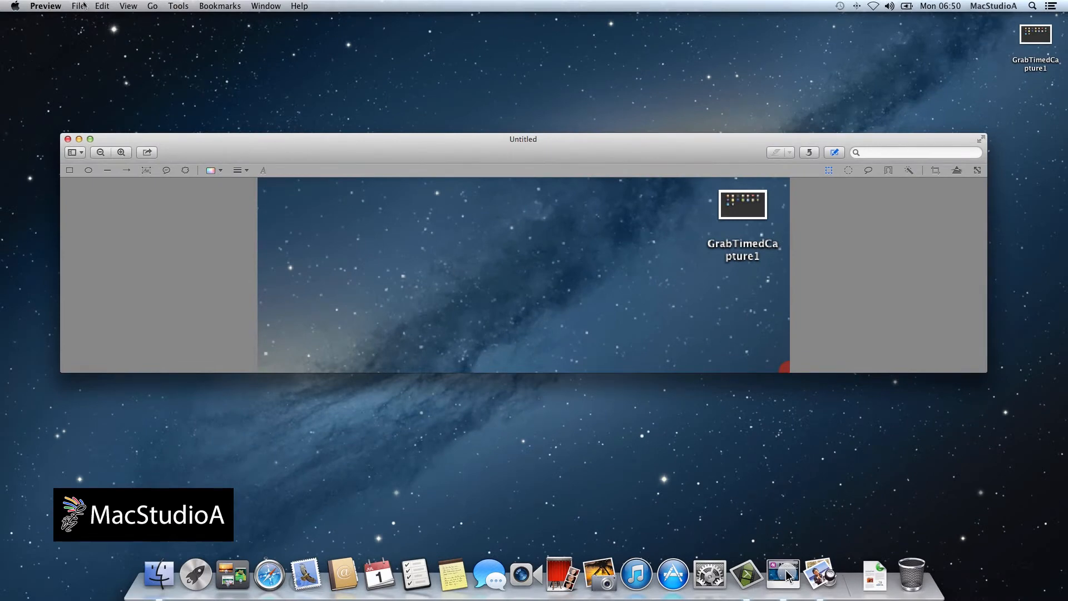
pyautogui.click(78, 5)
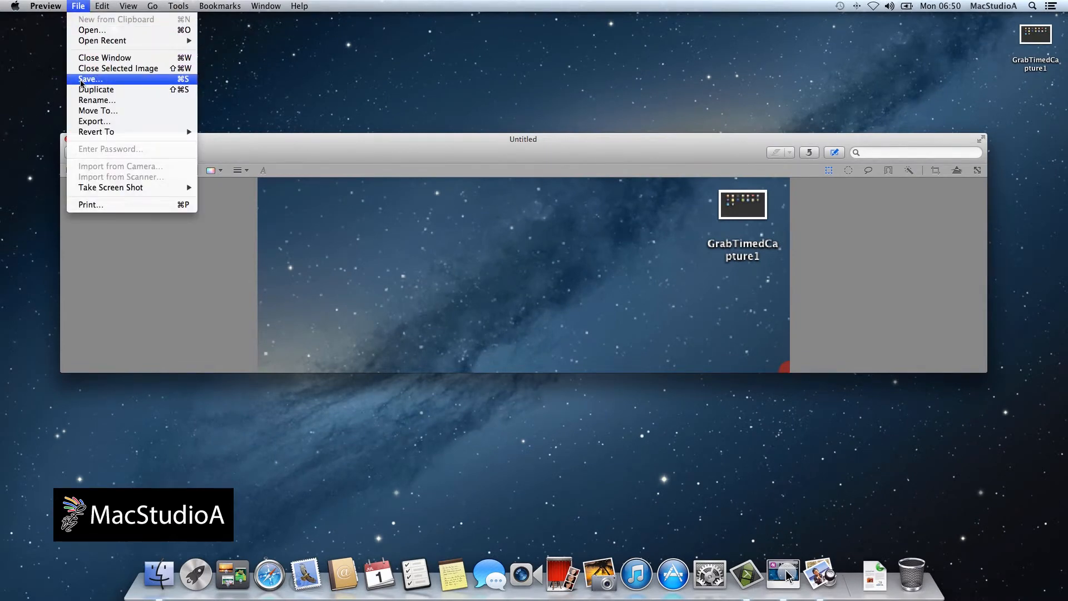
# - Save the capture to the Desktop as a PNG named PreviewSelCapture1
pyautogui.click(89, 79)
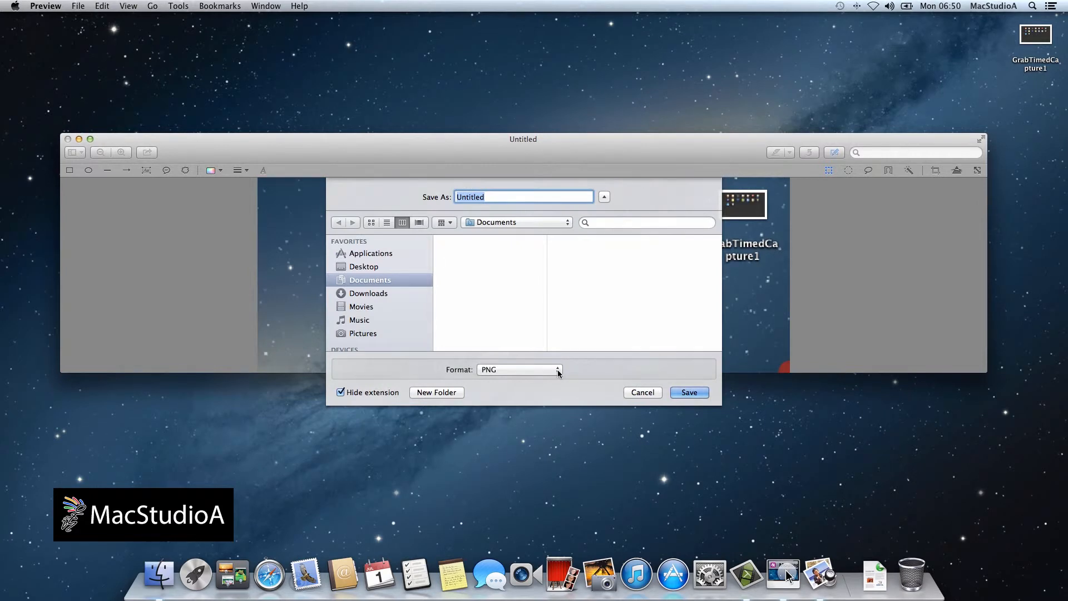
pyautogui.click(518, 369)
pyautogui.write('P')
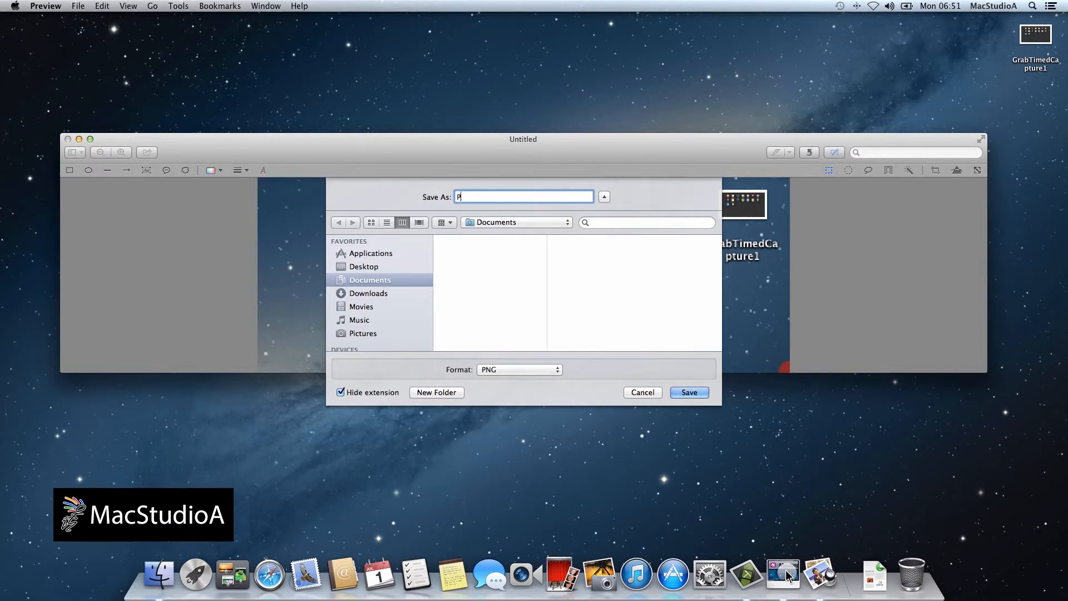
pyautogui.write('reviewSelCapture1')
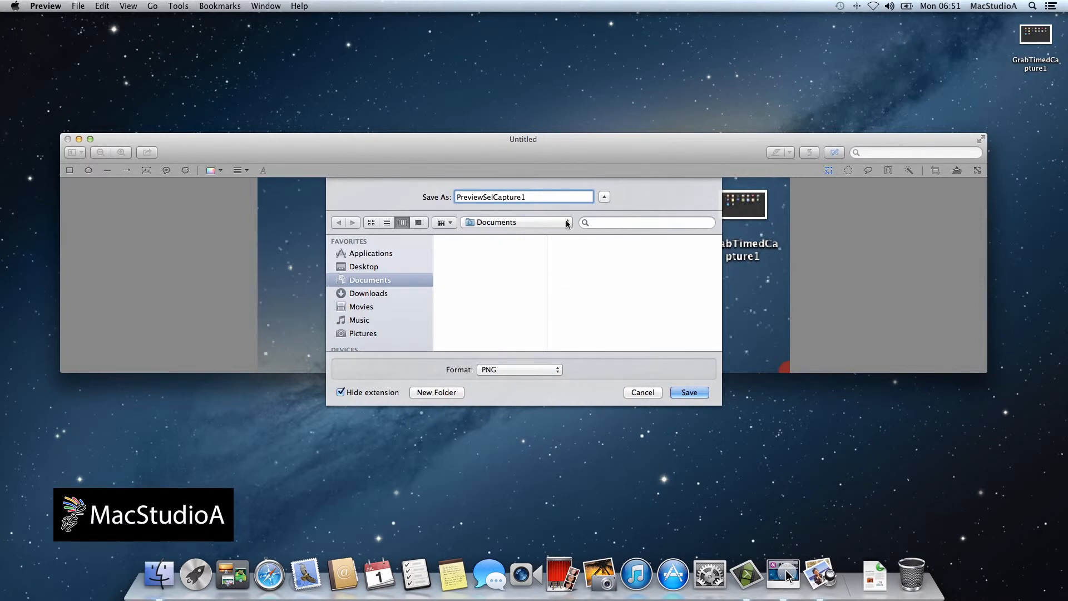
pyautogui.click(362, 267)
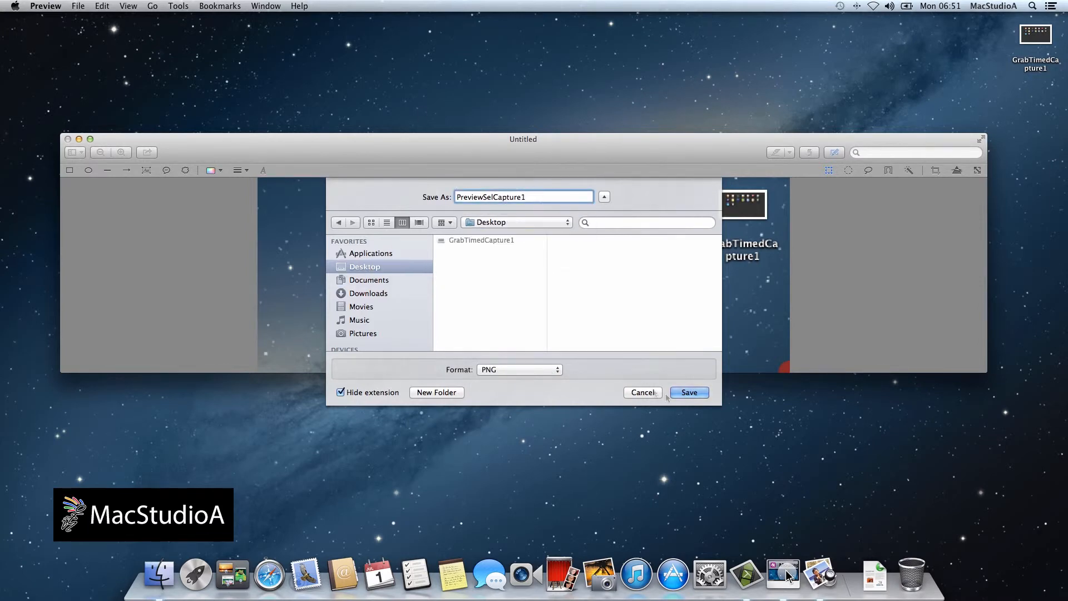
pyautogui.click(690, 392)
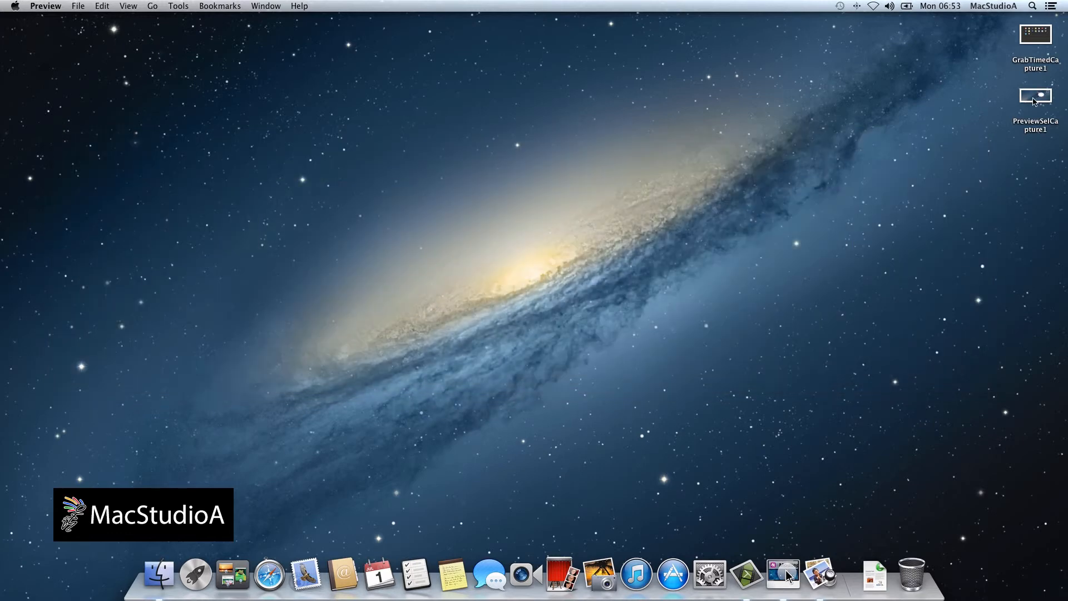
pyautogui.moveTo(1037, 31)
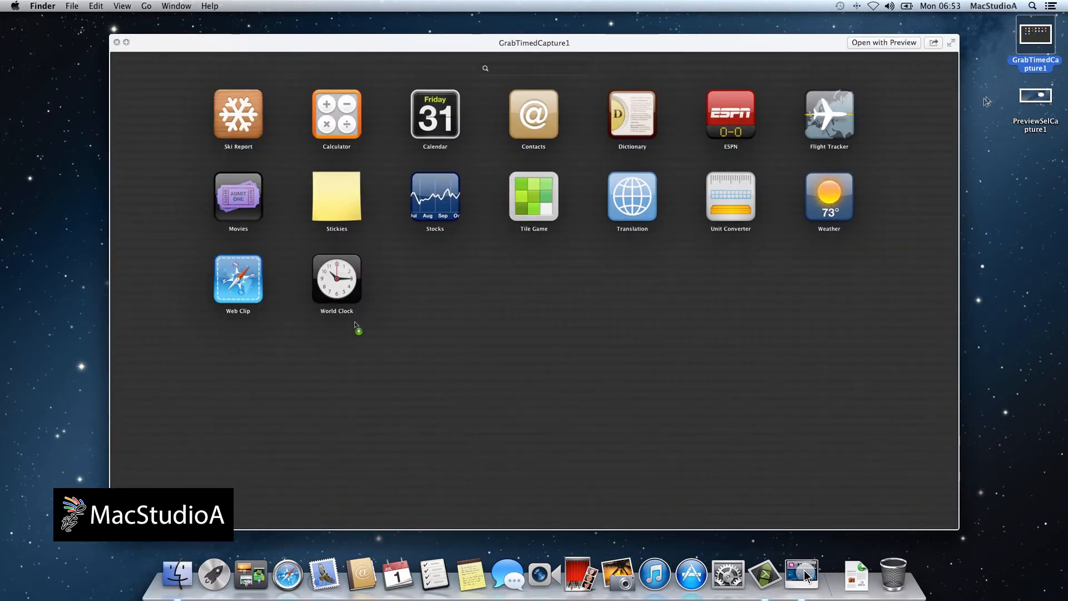
pyautogui.moveTo(961, 73)
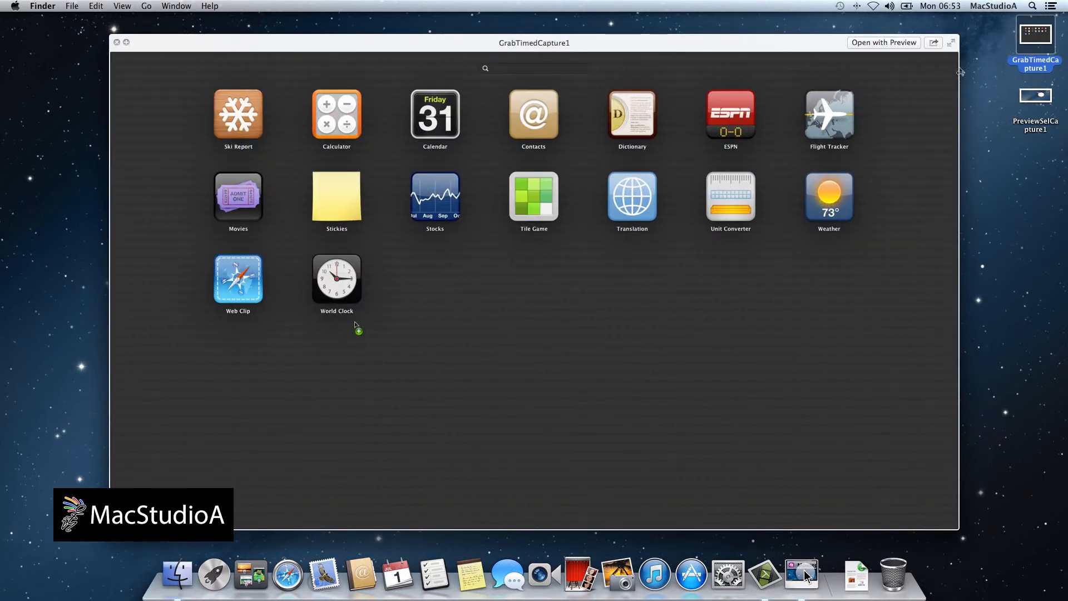
pyautogui.moveTo(899, 64)
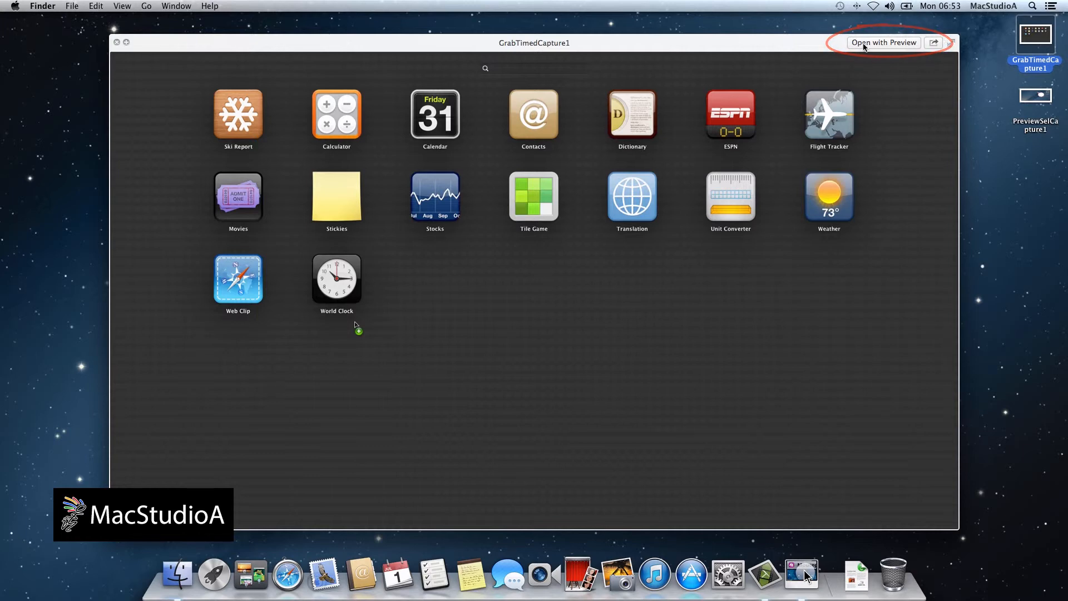
# - Open GrabTimedCapture1 in Preview and draw a speech bubble over the Stocks icon
pyautogui.click(883, 43)
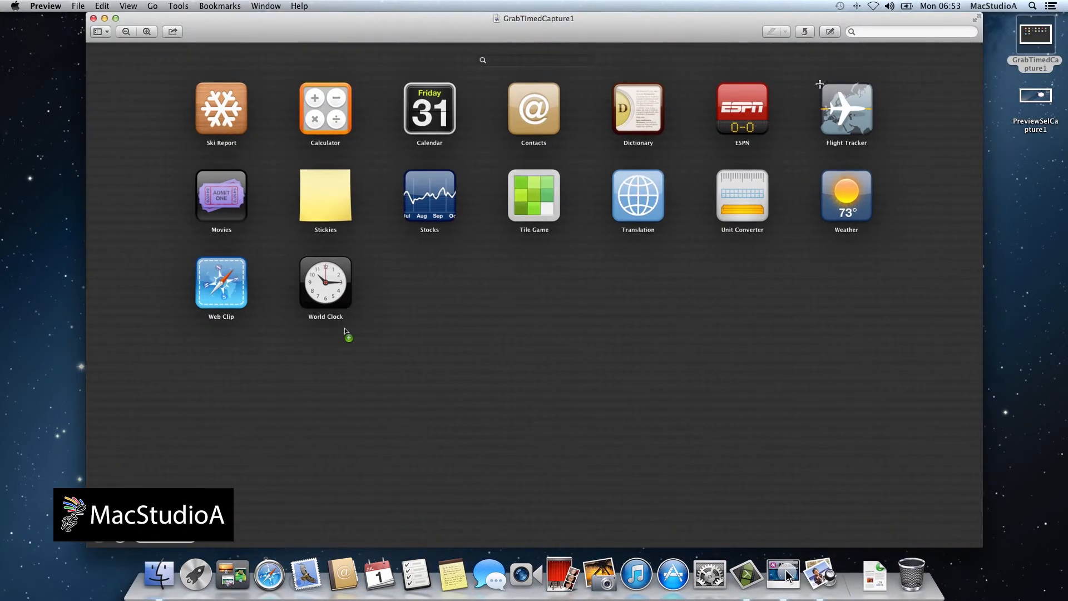
pyautogui.click(830, 31)
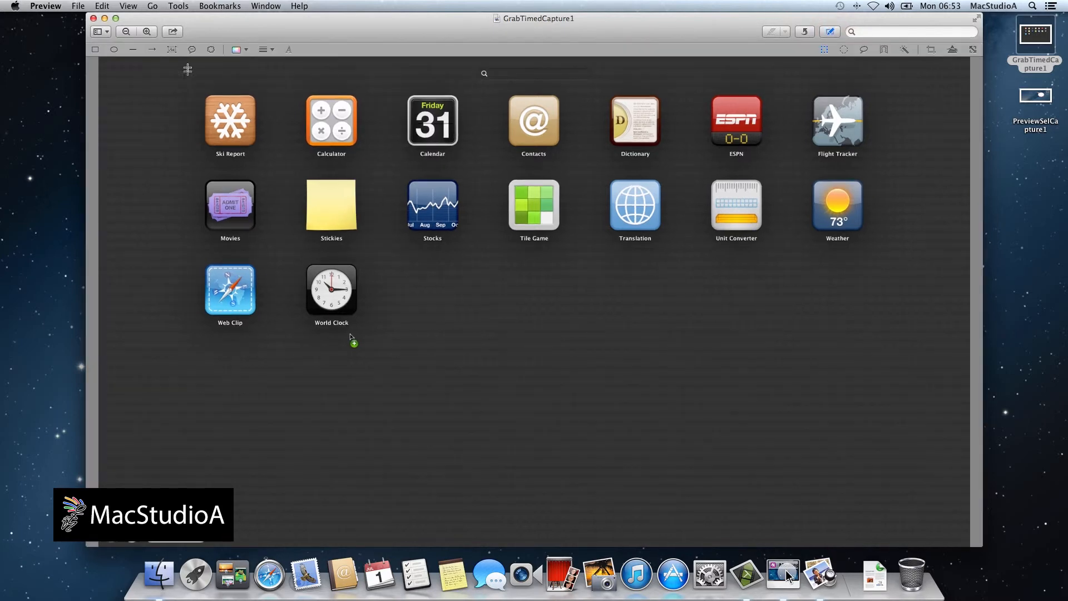
pyautogui.moveTo(368, 214); pyautogui.dragTo(469, 280)
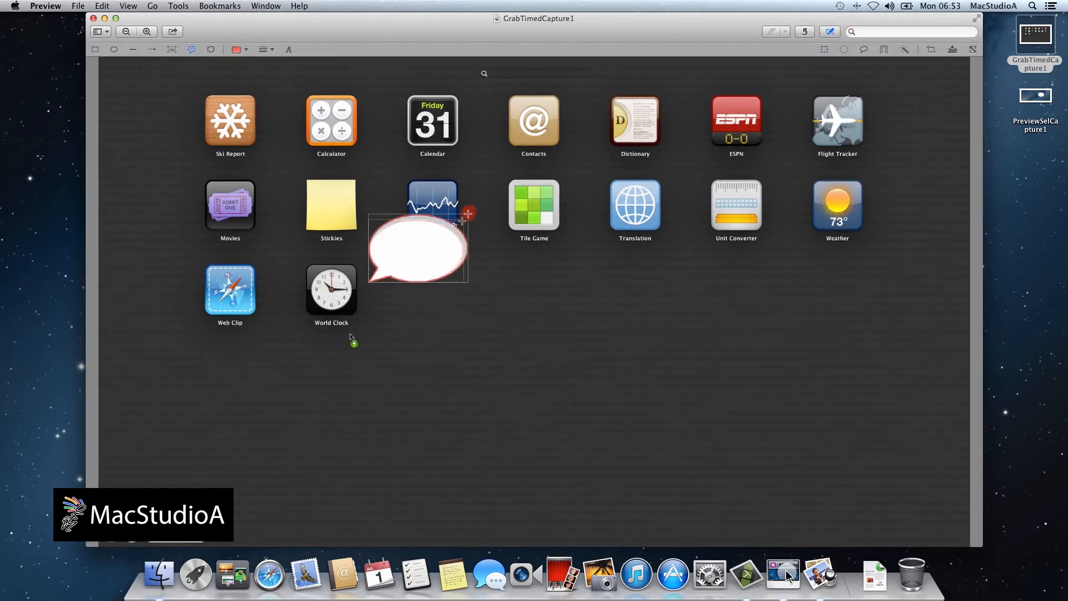
pyautogui.click(78, 6)
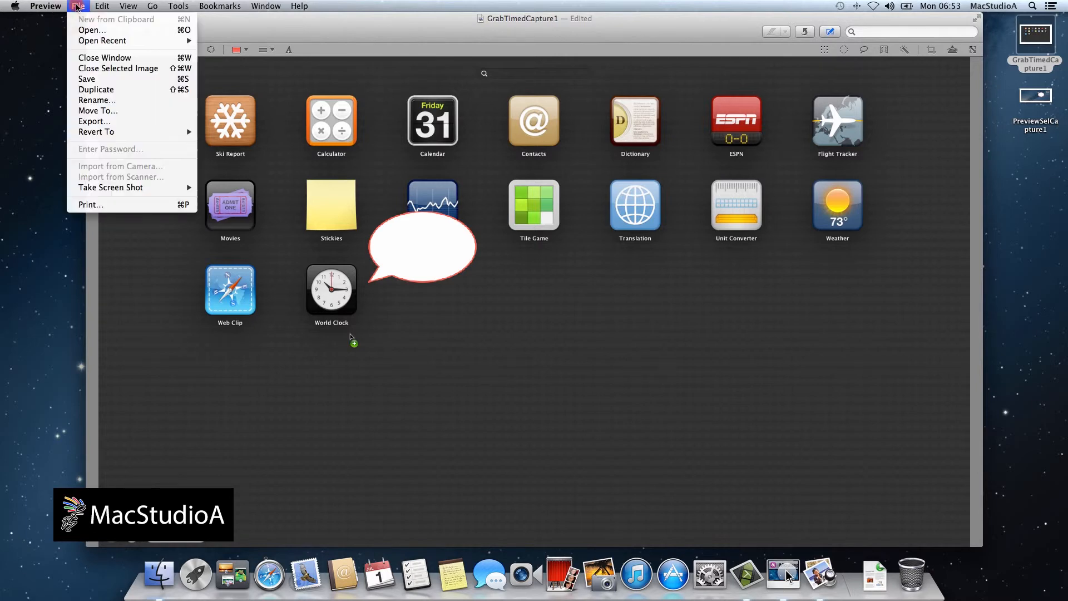
# - Export the annotated capture to the Desktop as PNG, then close the image
pyautogui.click(95, 120)
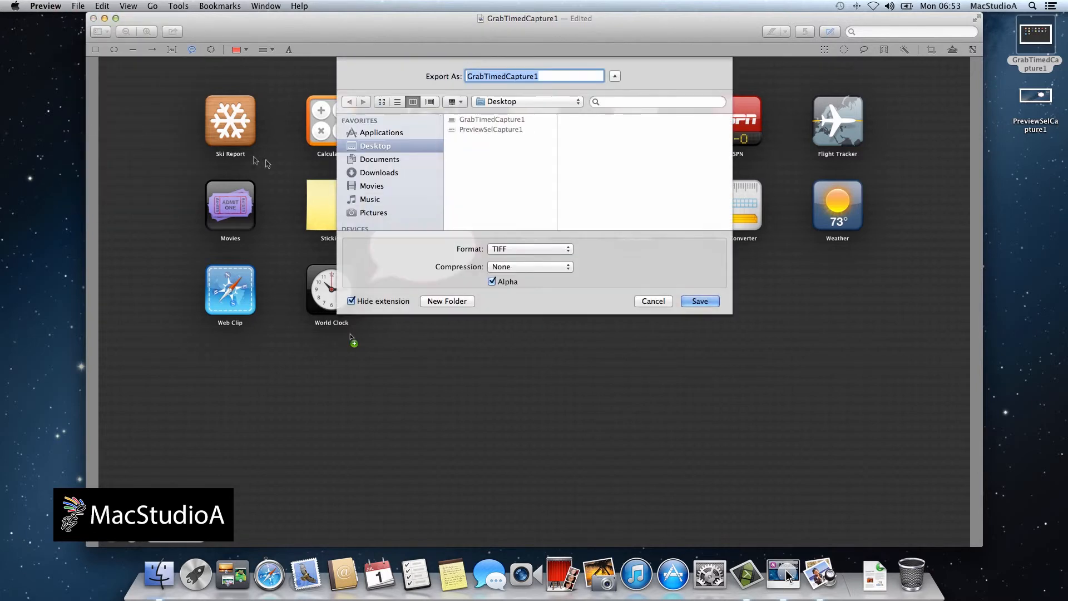
pyautogui.click(530, 249)
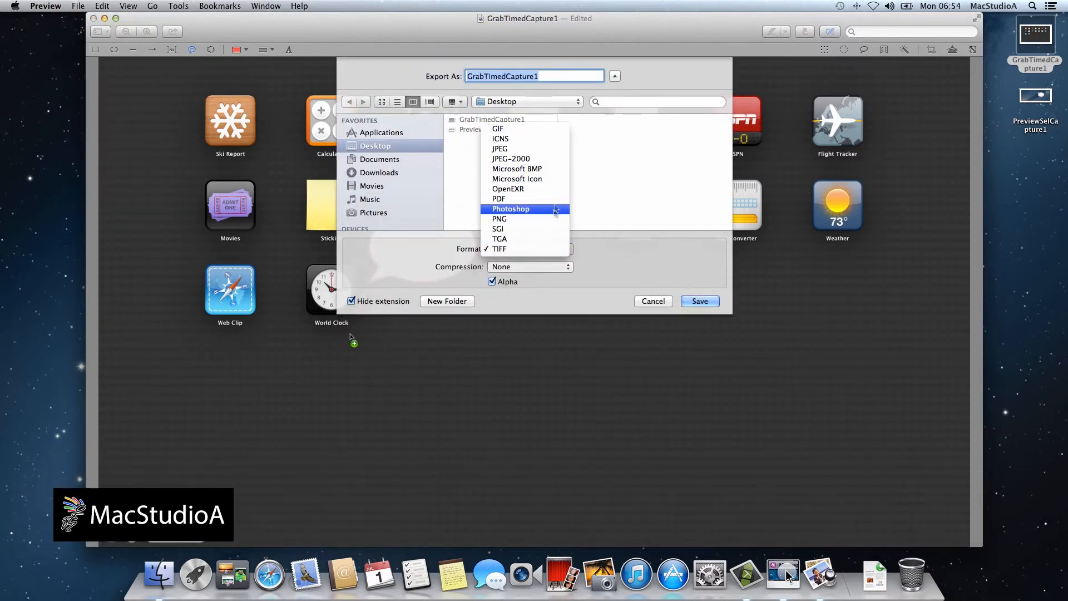
pyautogui.click(499, 218)
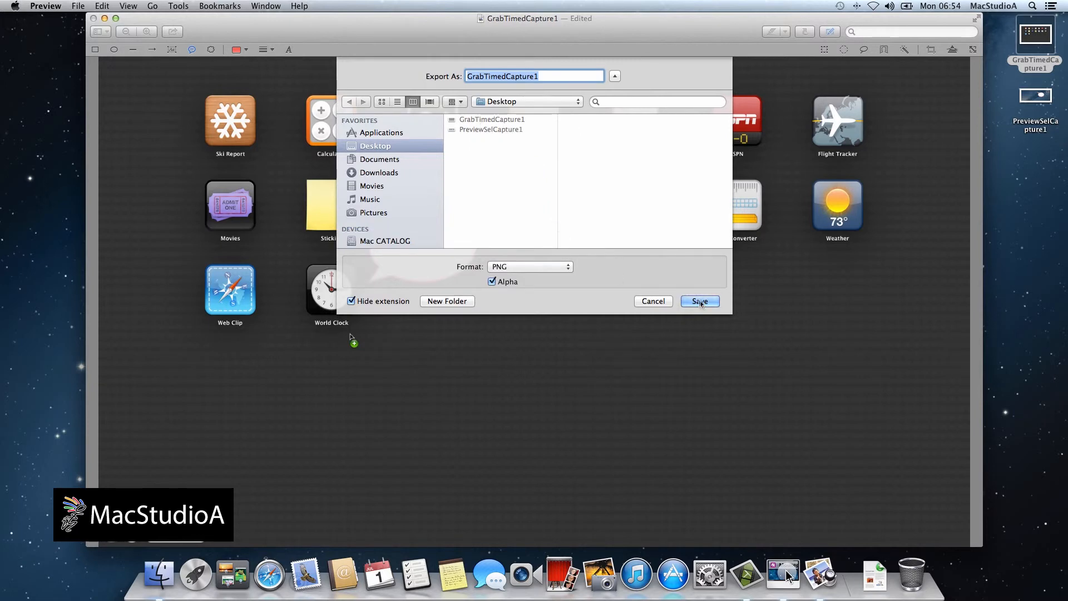
pyautogui.click(699, 300)
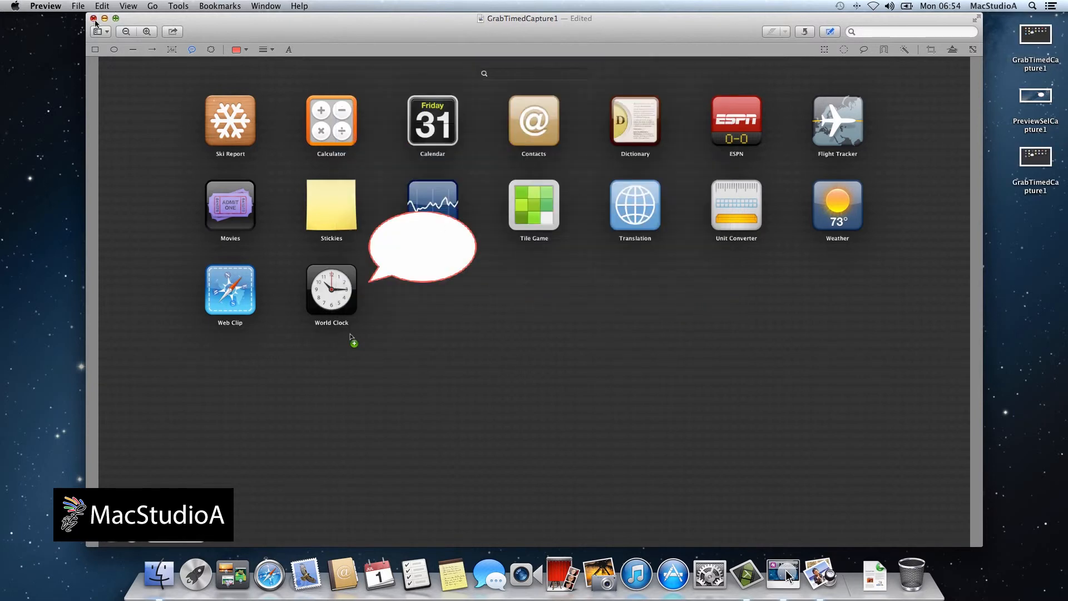
pyautogui.click(95, 21)
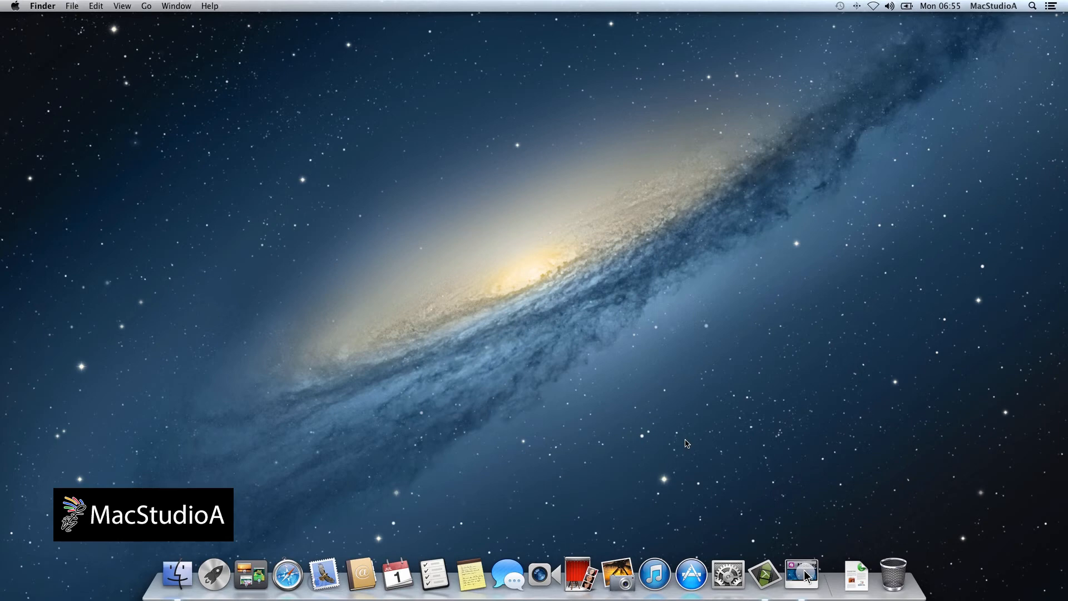